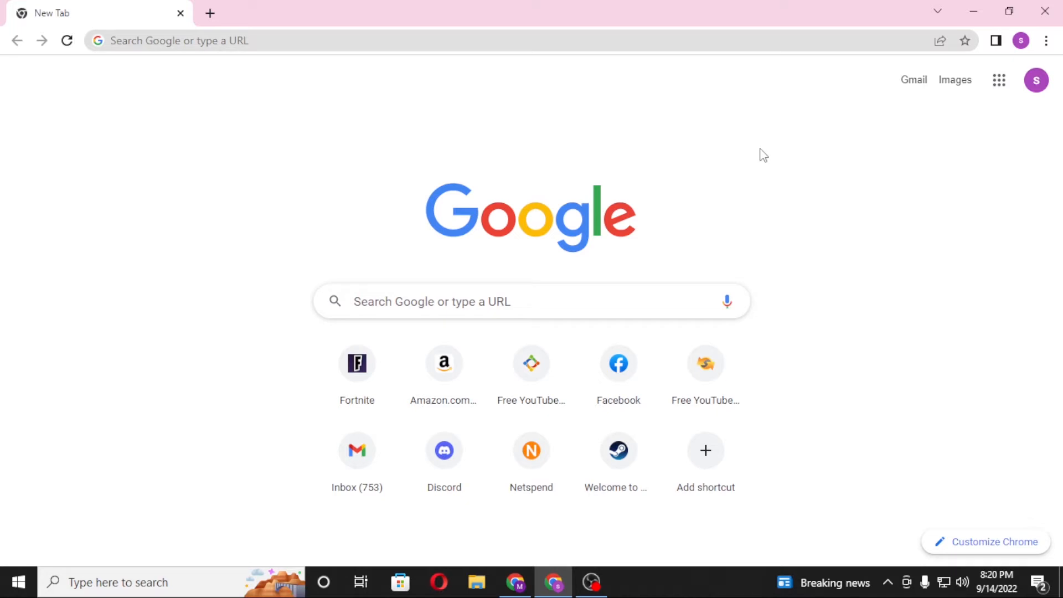
mouse_move(705, 451)
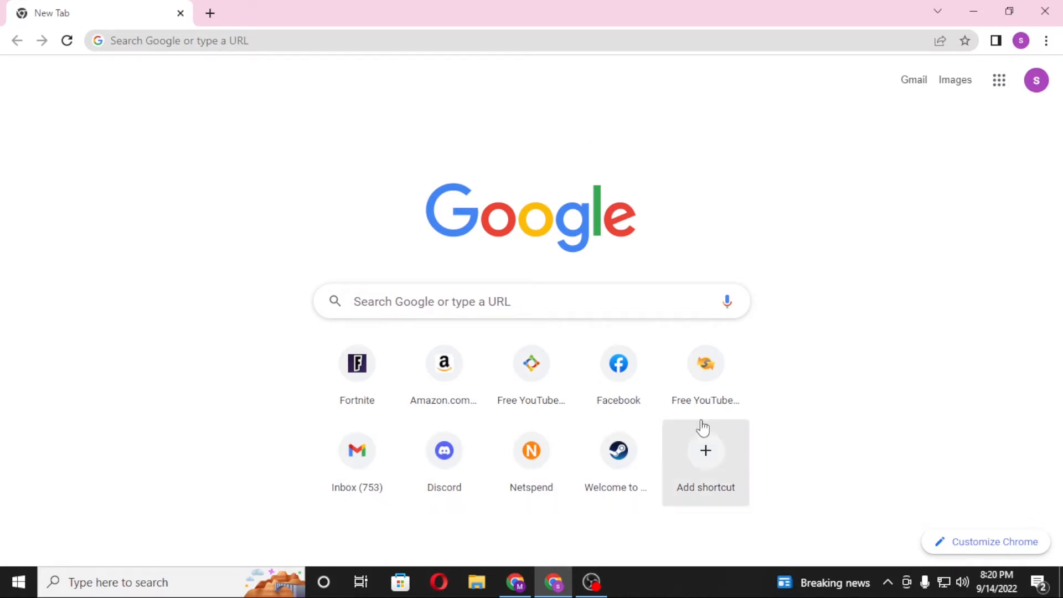
- Navigate to the Fortnite home page on epicgames.com from the address bar
click(271, 41)
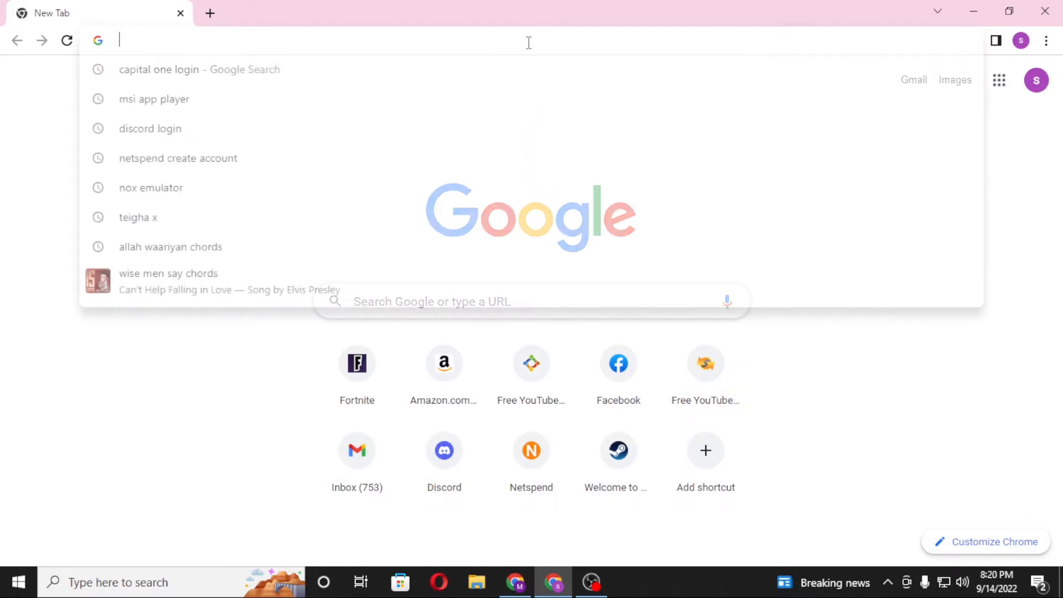
text(fornt)
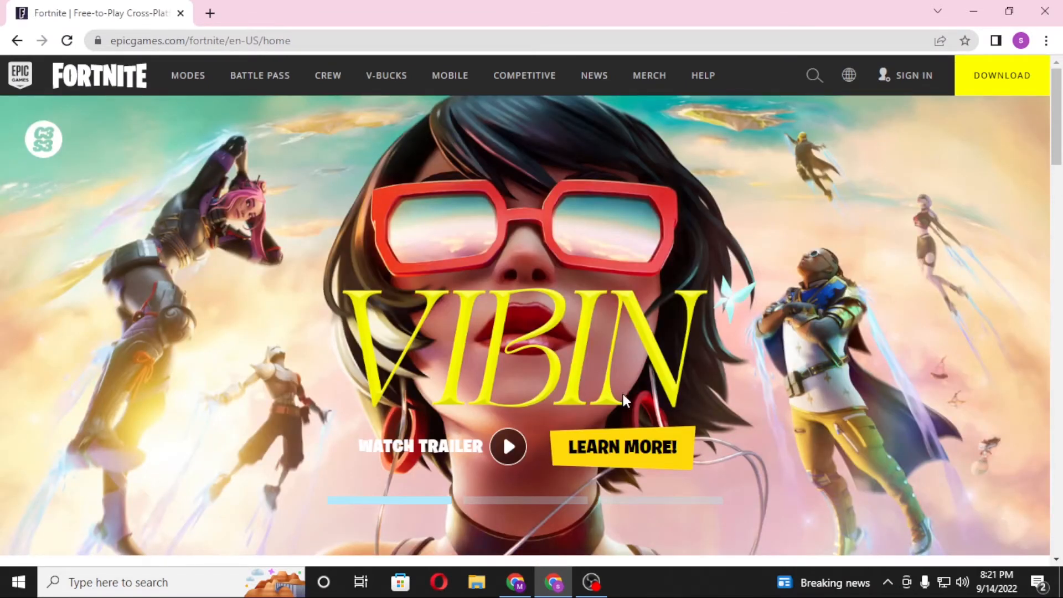
mouse_move(197, 400)
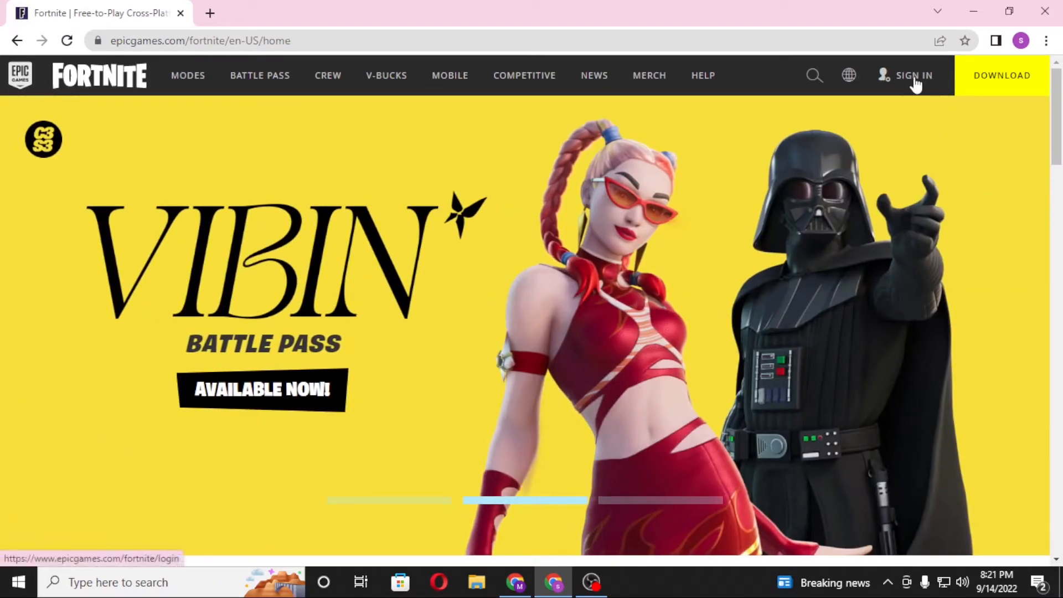
- Go to Sign In and choose the Sign In With Epic Games option
click(913, 75)
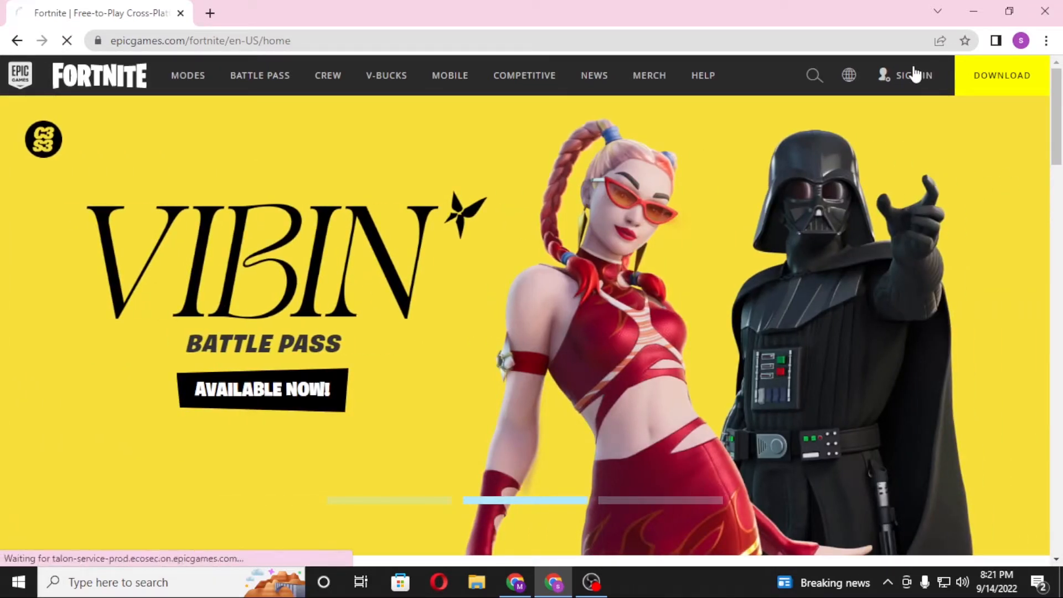
click(913, 75)
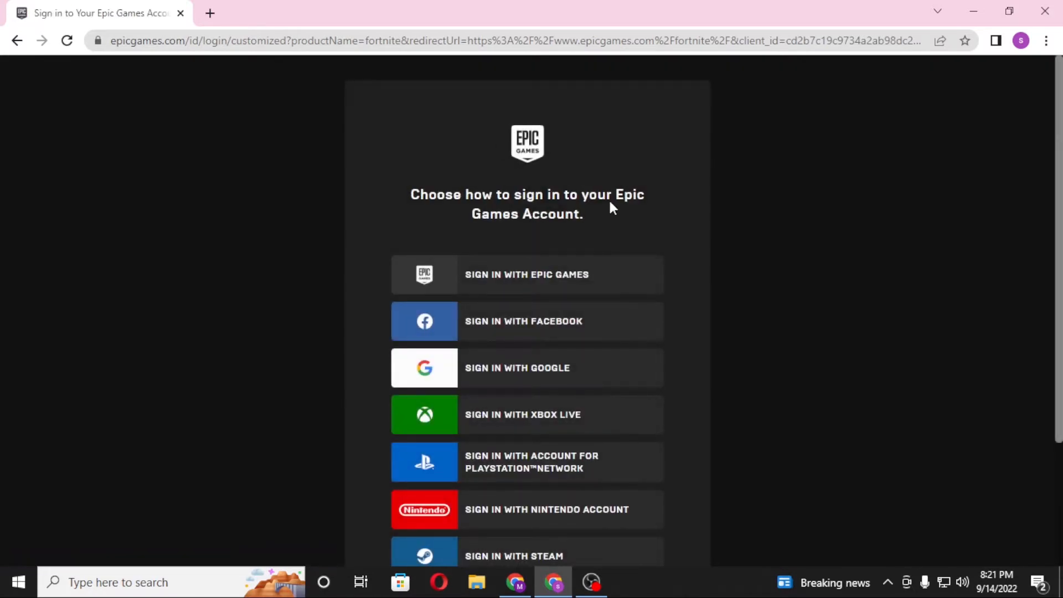
scroll(down, 3)
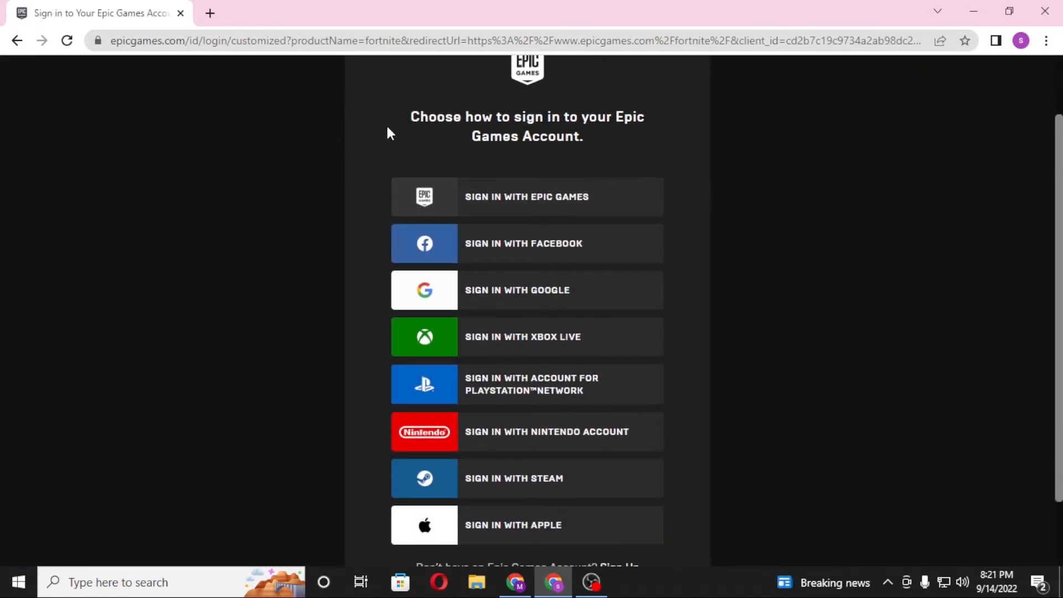
mouse_move(401, 514)
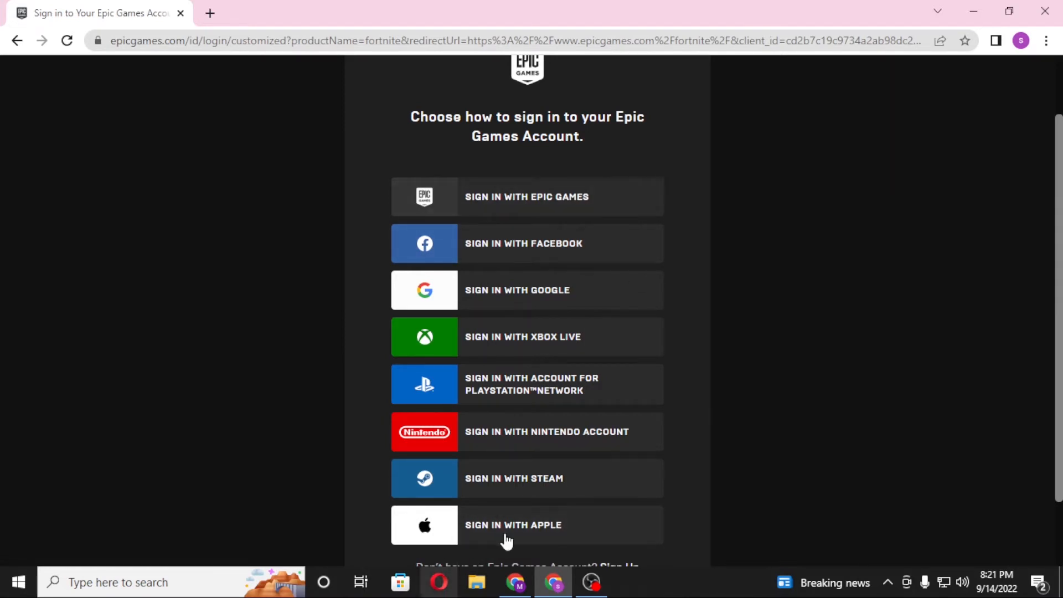
mouse_move(339, 199)
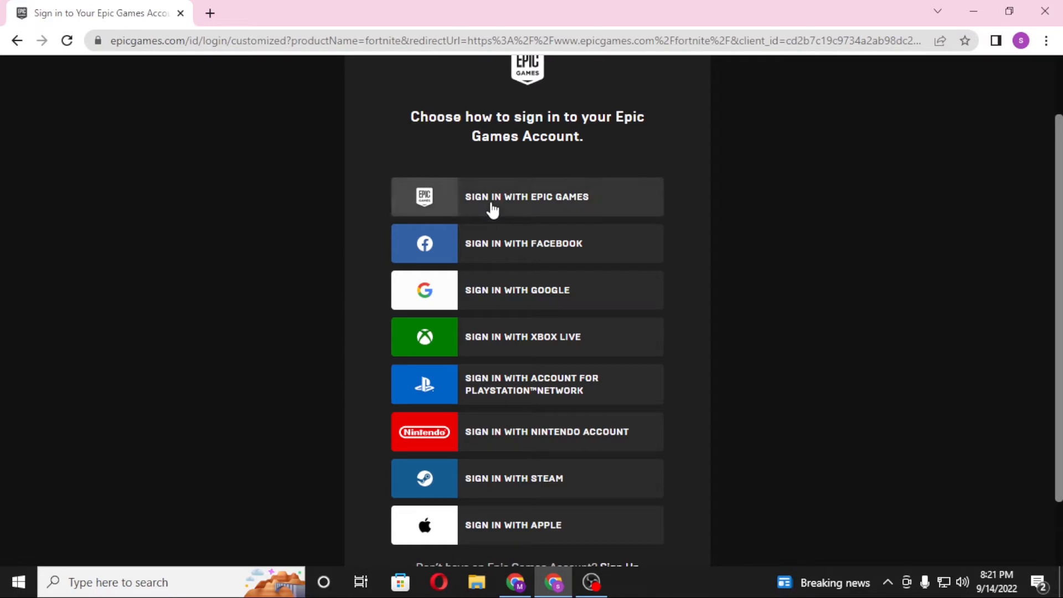
click(527, 197)
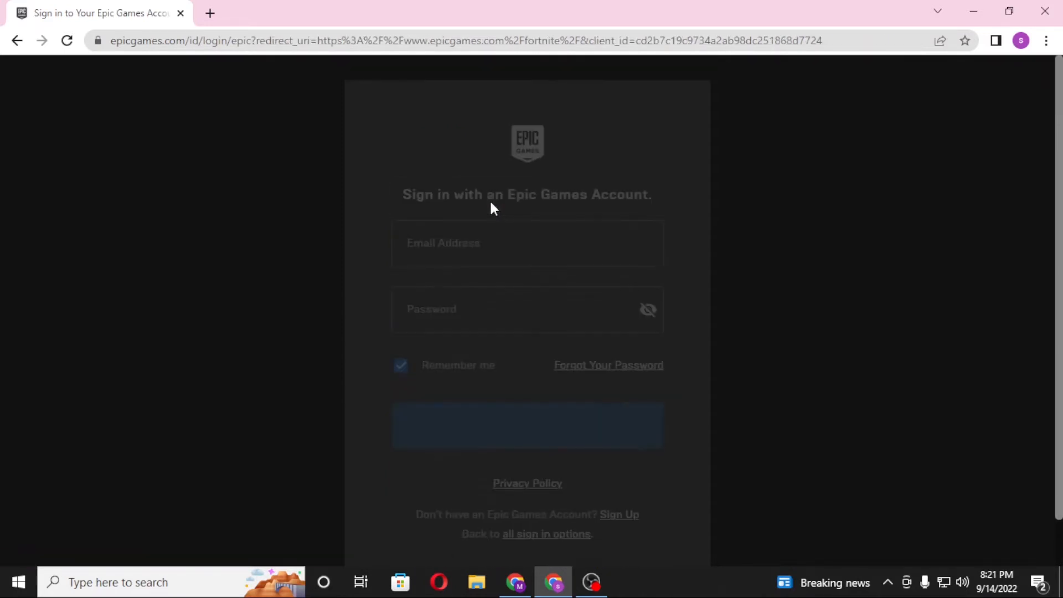
- Fill the saved email and password into the Epic Games form and submit the login
click(527, 426)
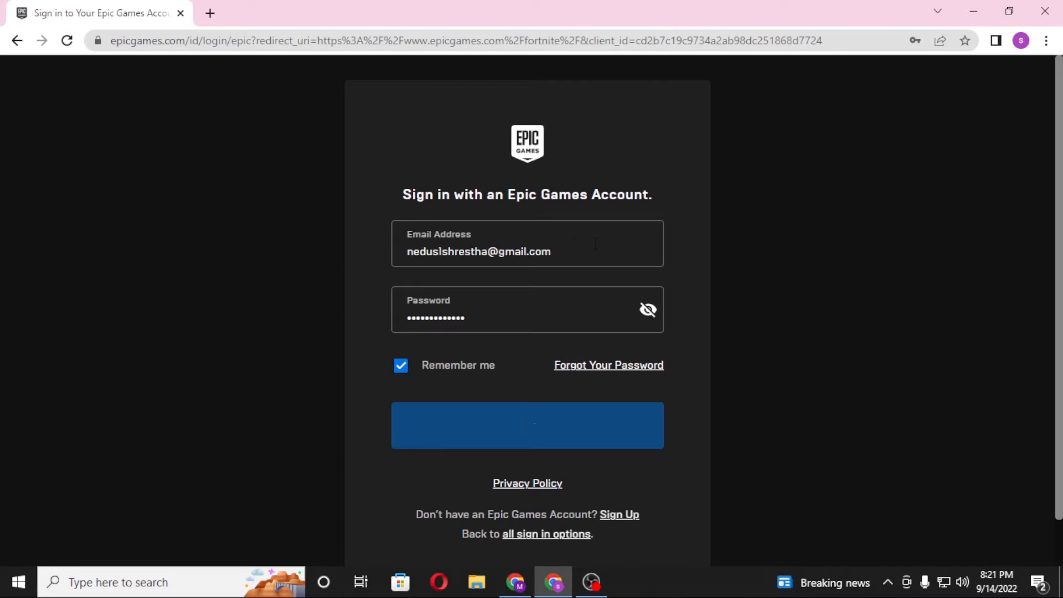
click(515, 318)
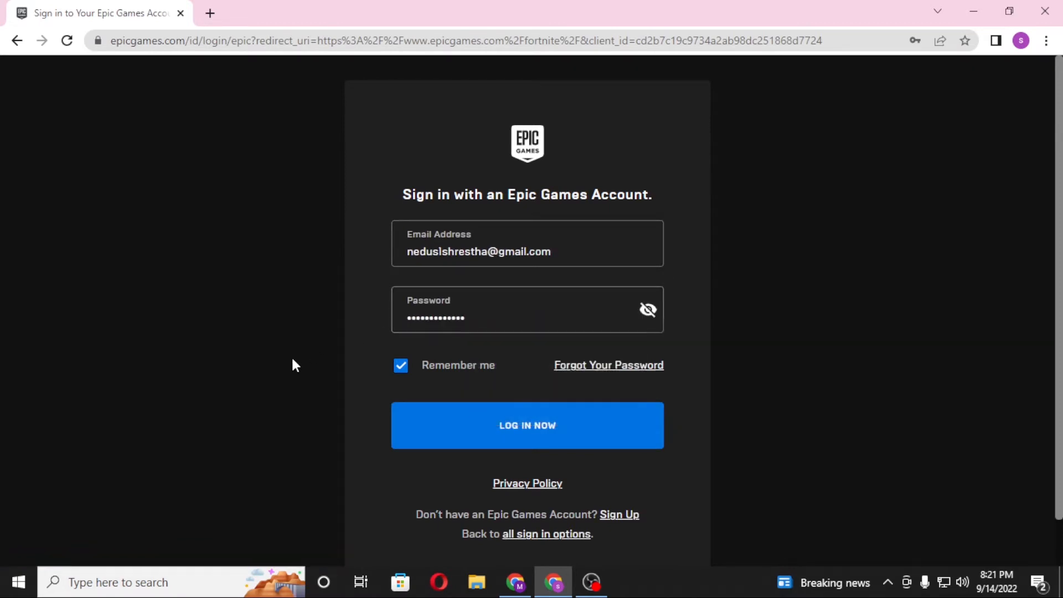
click(527, 426)
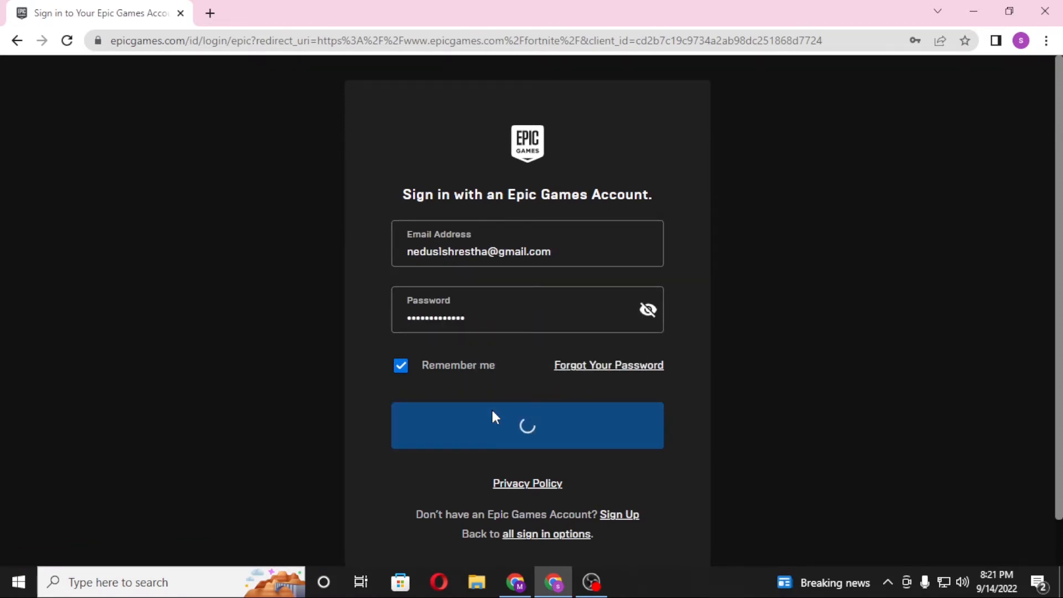
click(527, 425)
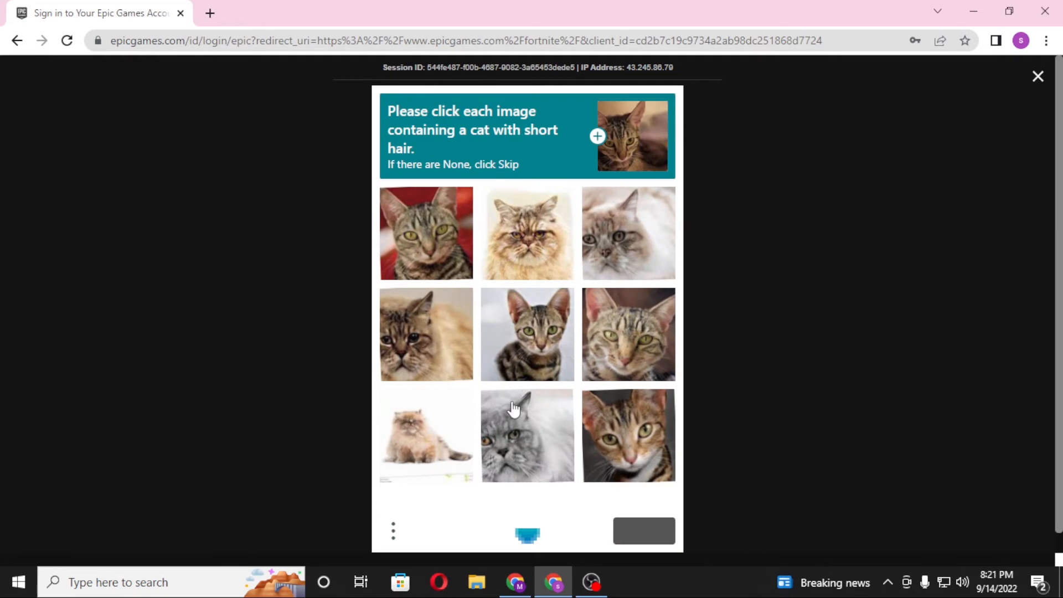
mouse_move(485, 148)
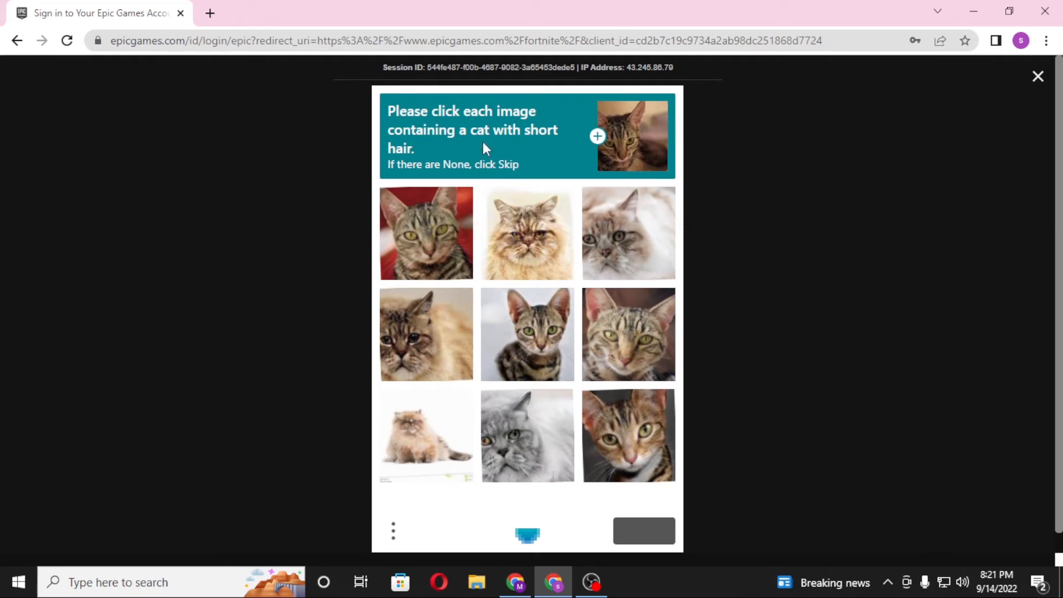
mouse_move(653, 355)
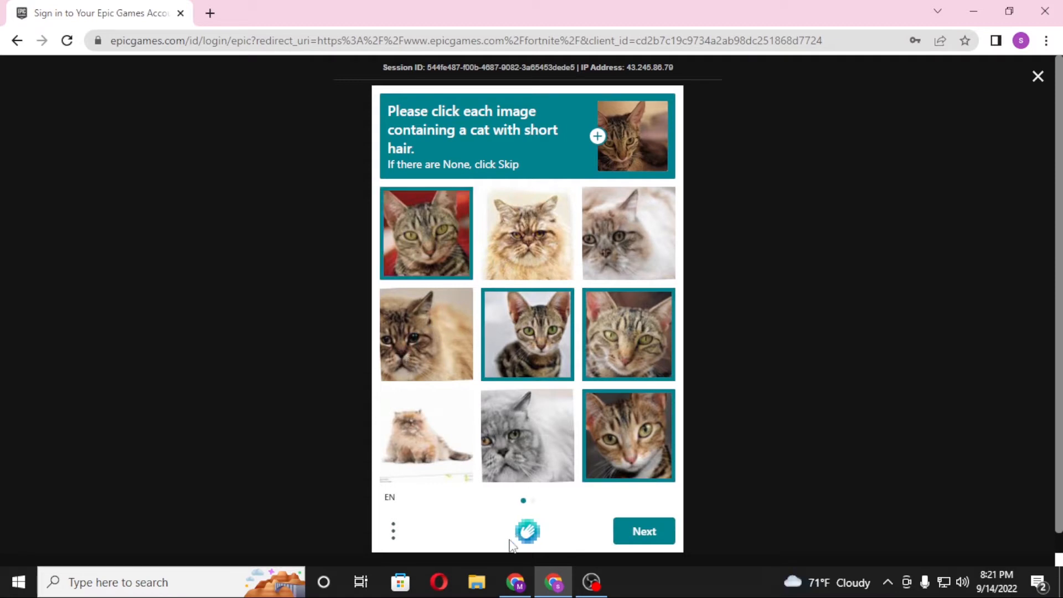
- Complete the short-haired cat image verification and finish signing in
click(642, 531)
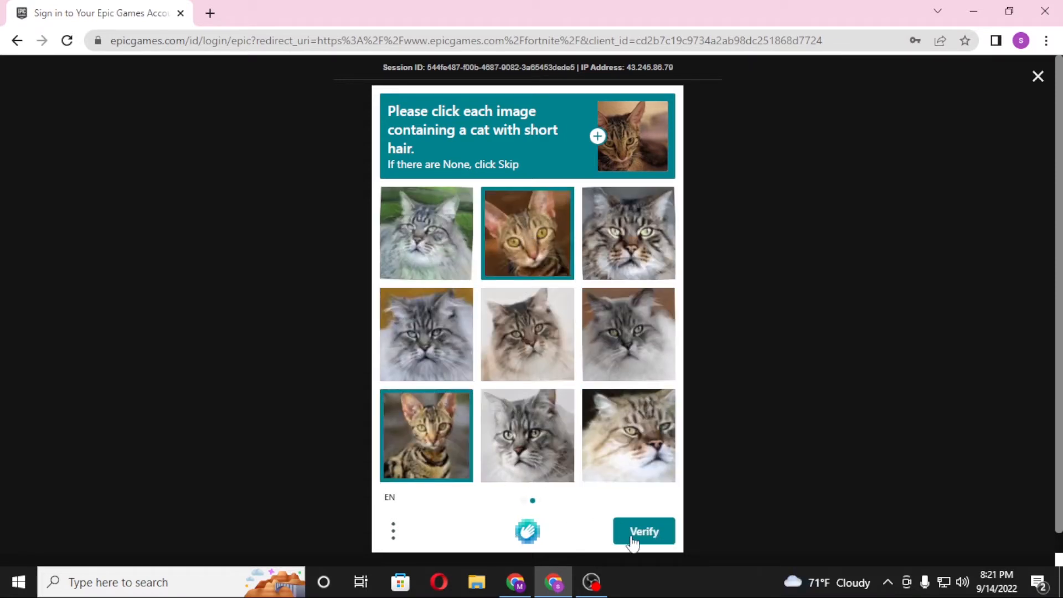
click(642, 530)
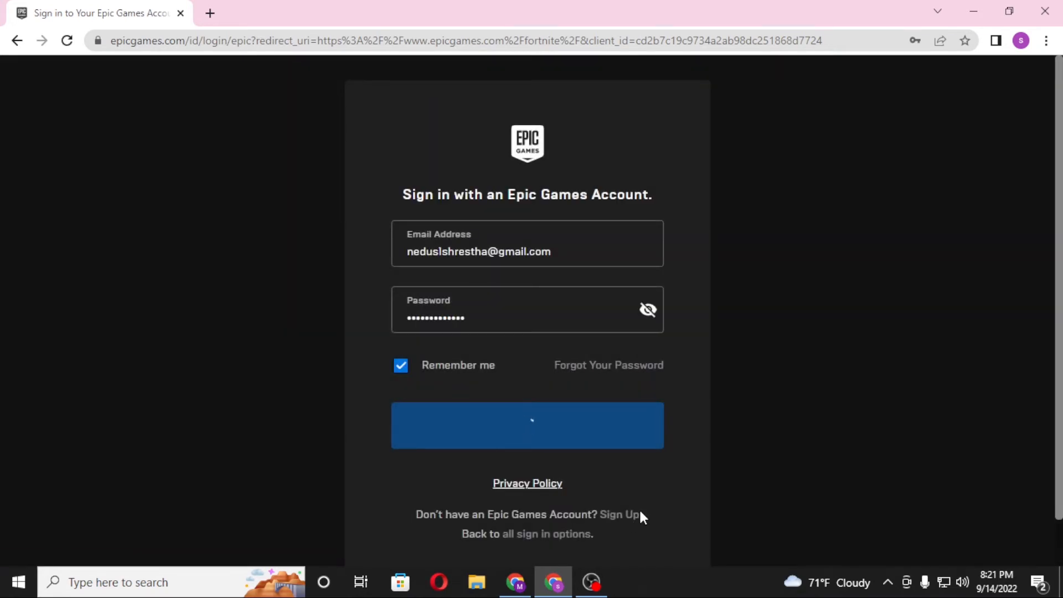
click(527, 425)
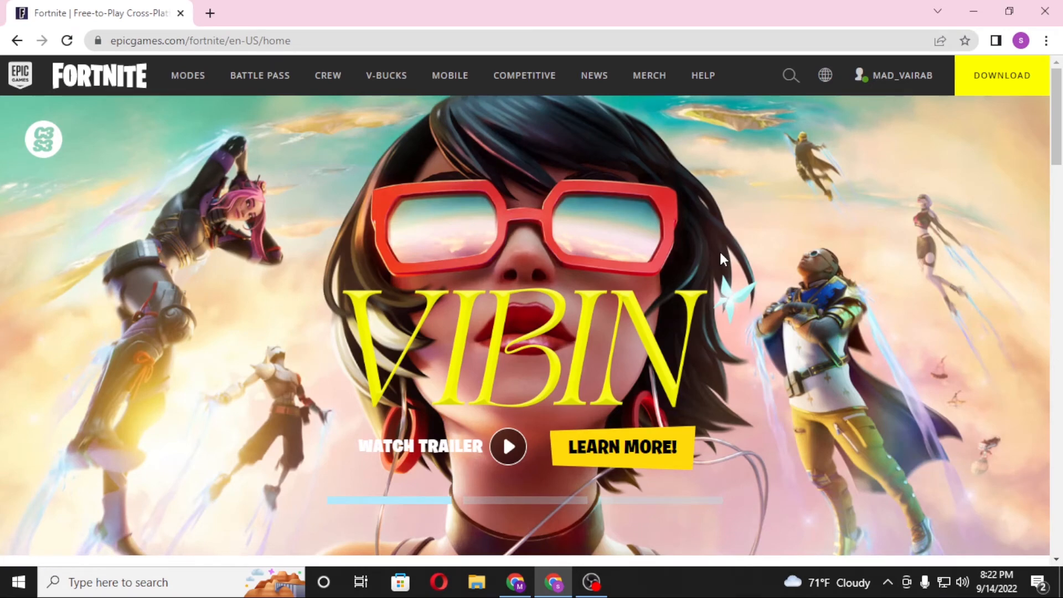
- From the account menu, go to Redeem Code to reach the Redeem Your Reward page
click(901, 75)
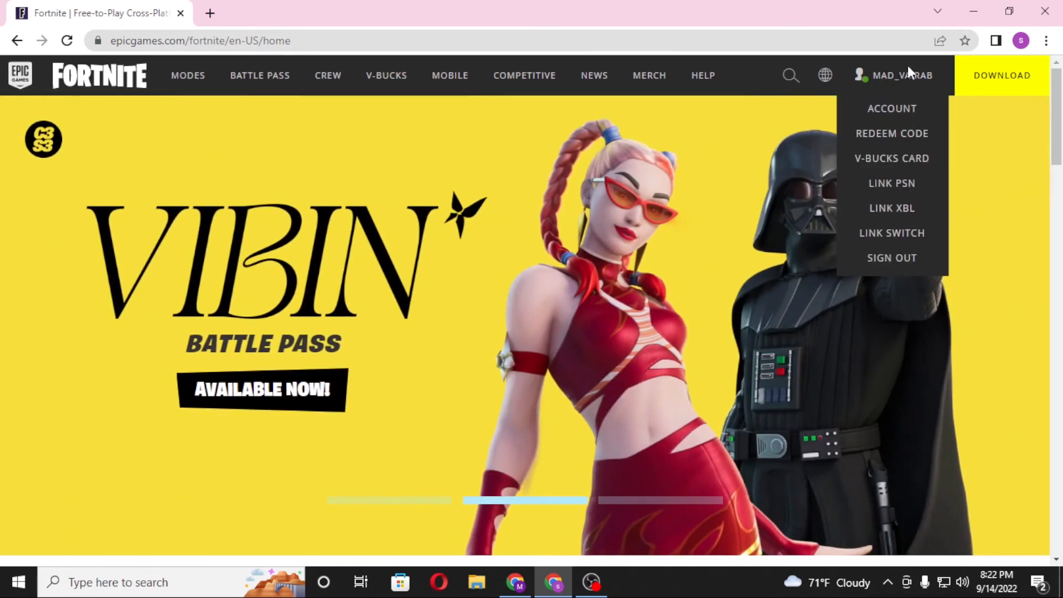
mouse_move(891, 133)
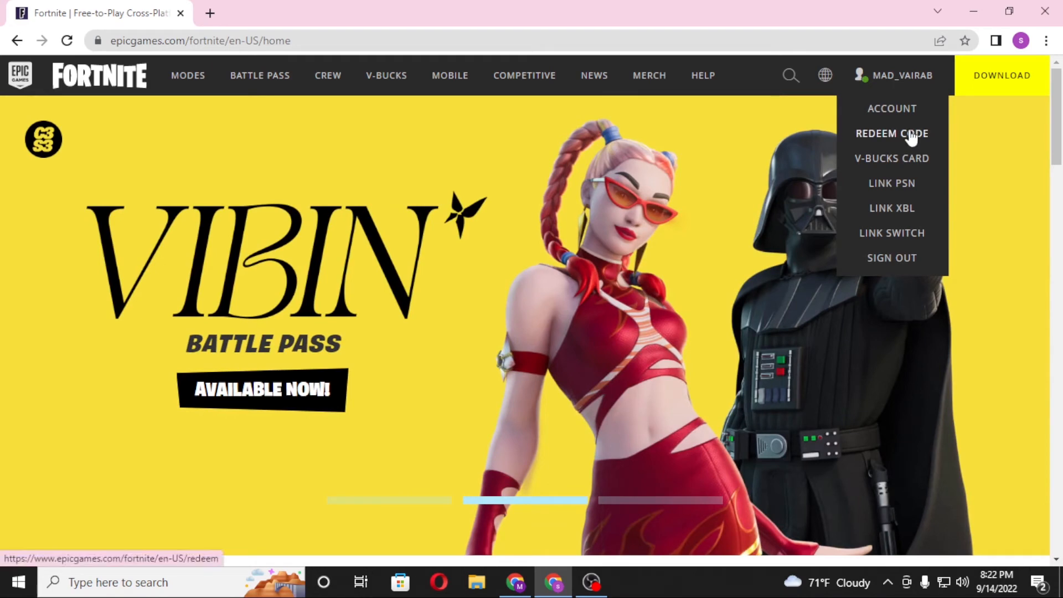
click(890, 133)
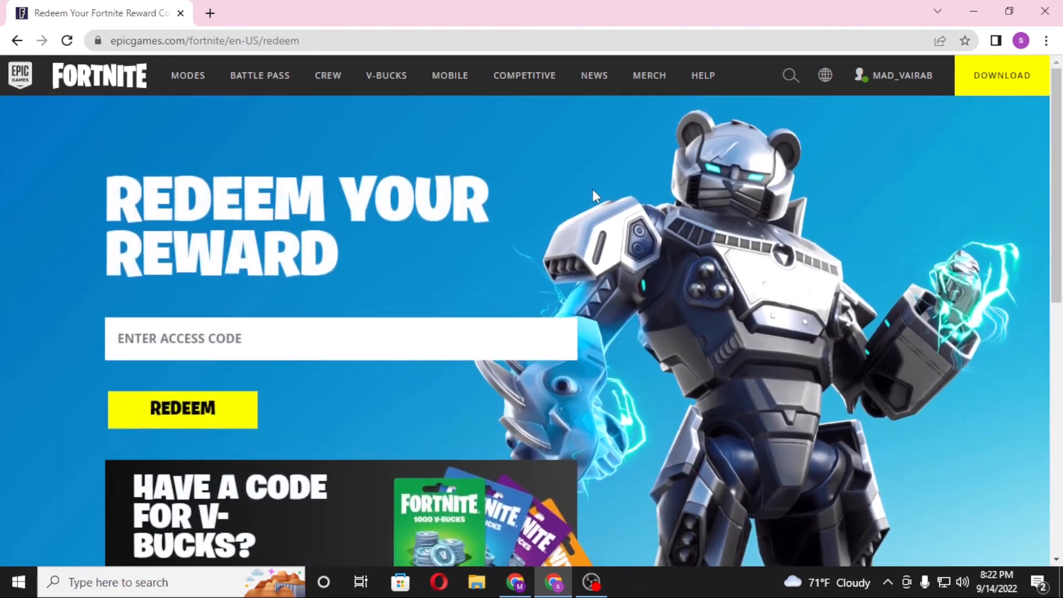
- Scroll the Redeem Your Reward page down to the empty access-code field
scroll(down, 3)
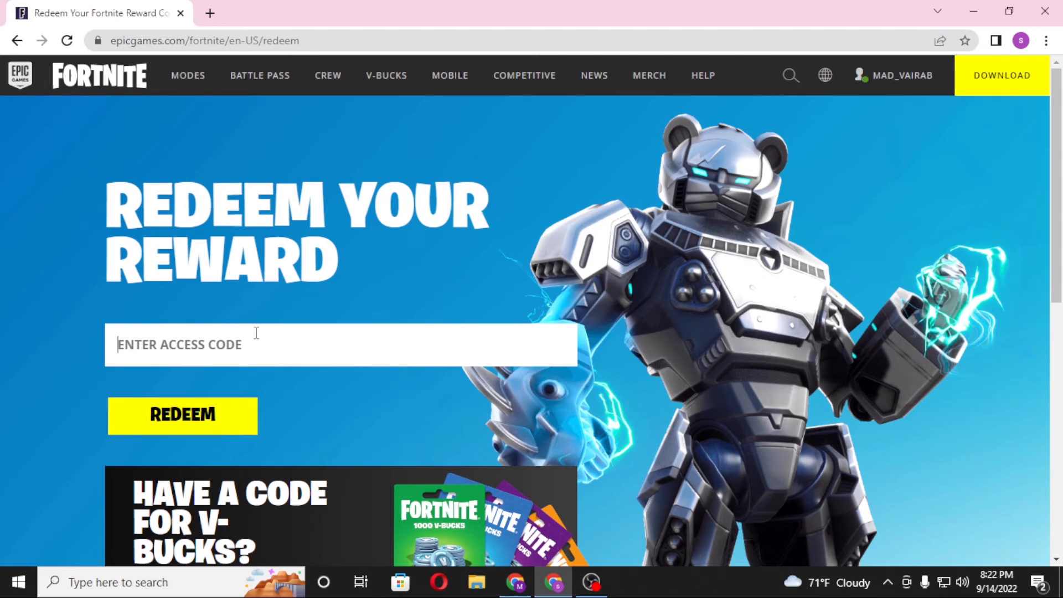
mouse_move(321, 343)
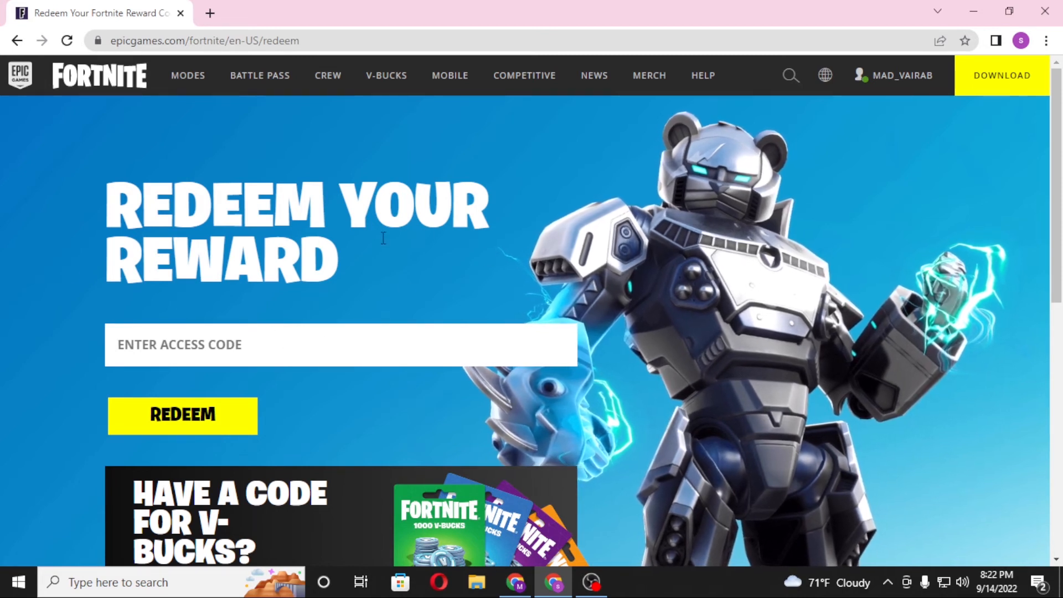
mouse_move(434, 303)
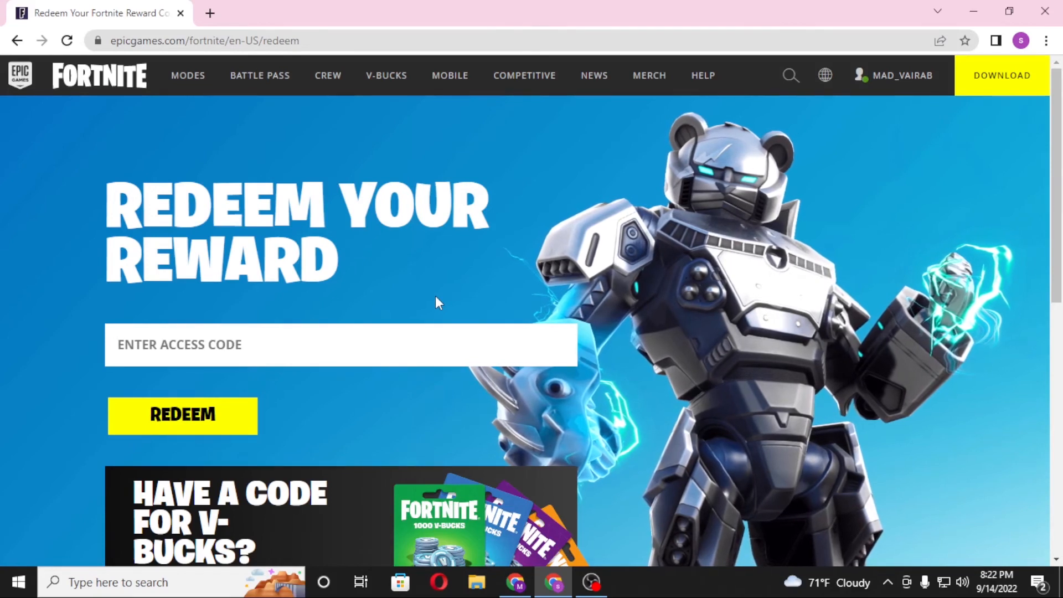